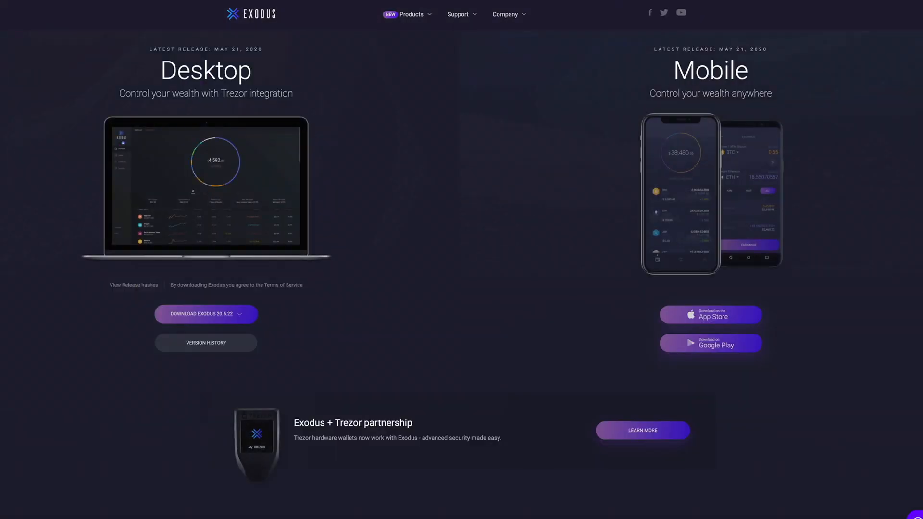
scroll(down, 3)
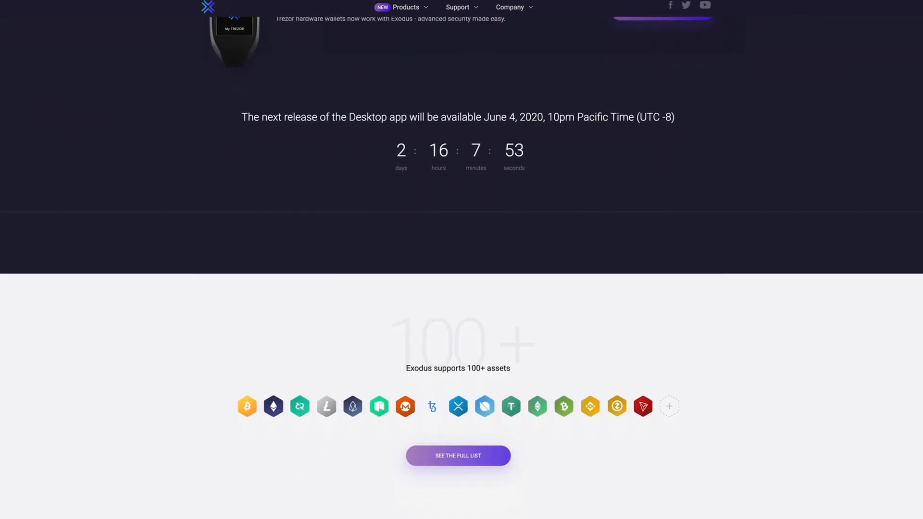